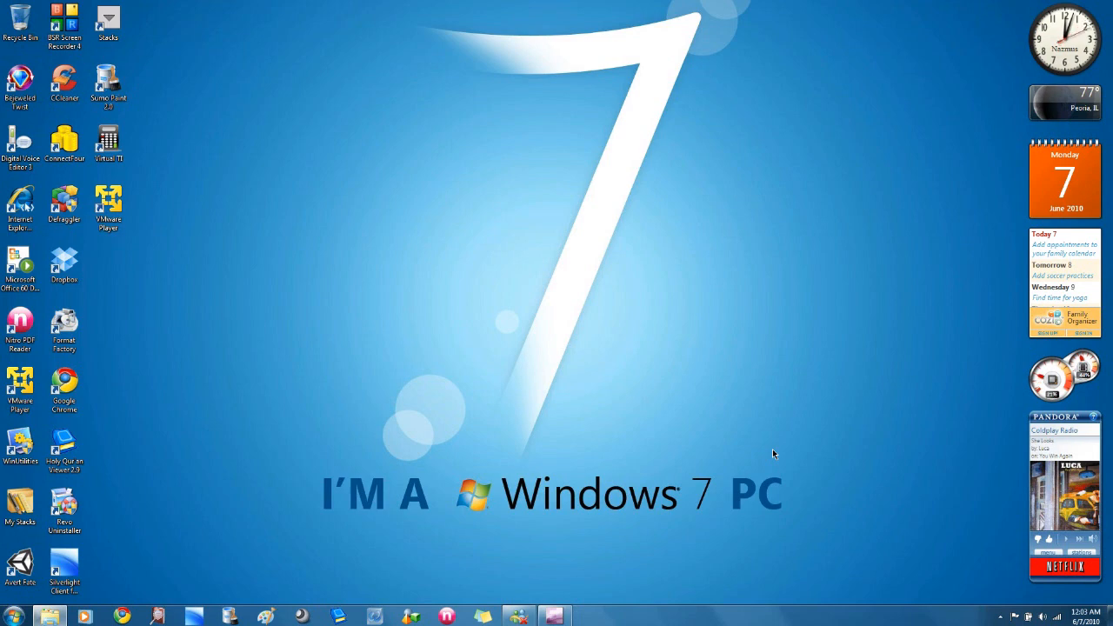
mouse_move(306, 92)
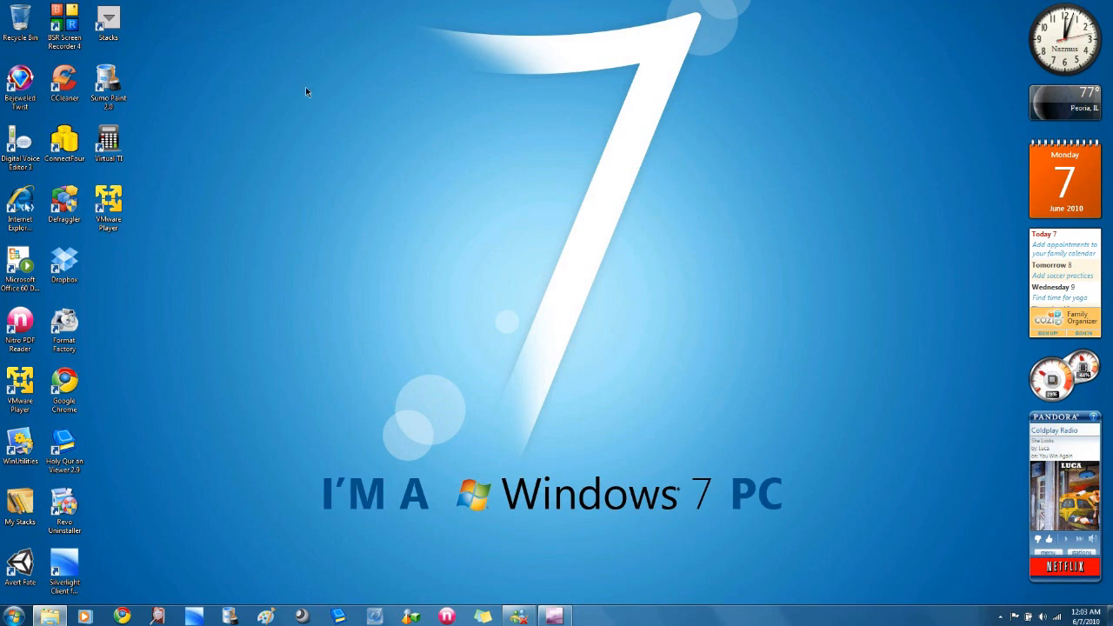
Step: Open the desktop context menu to reach the View icon-size options
right_click(306, 91)
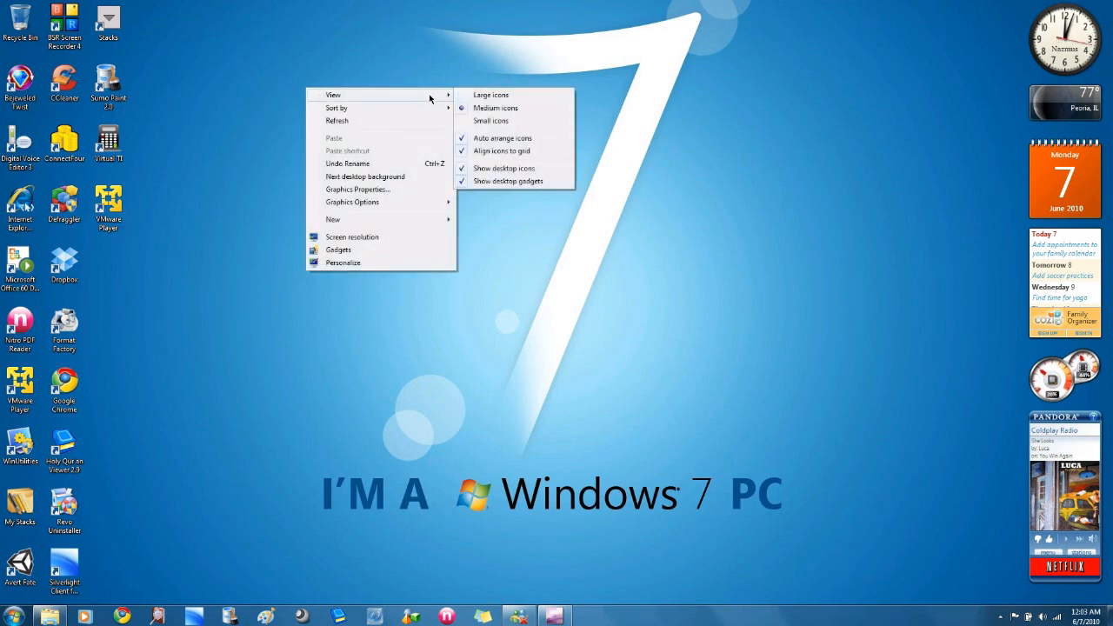
mouse_move(498, 121)
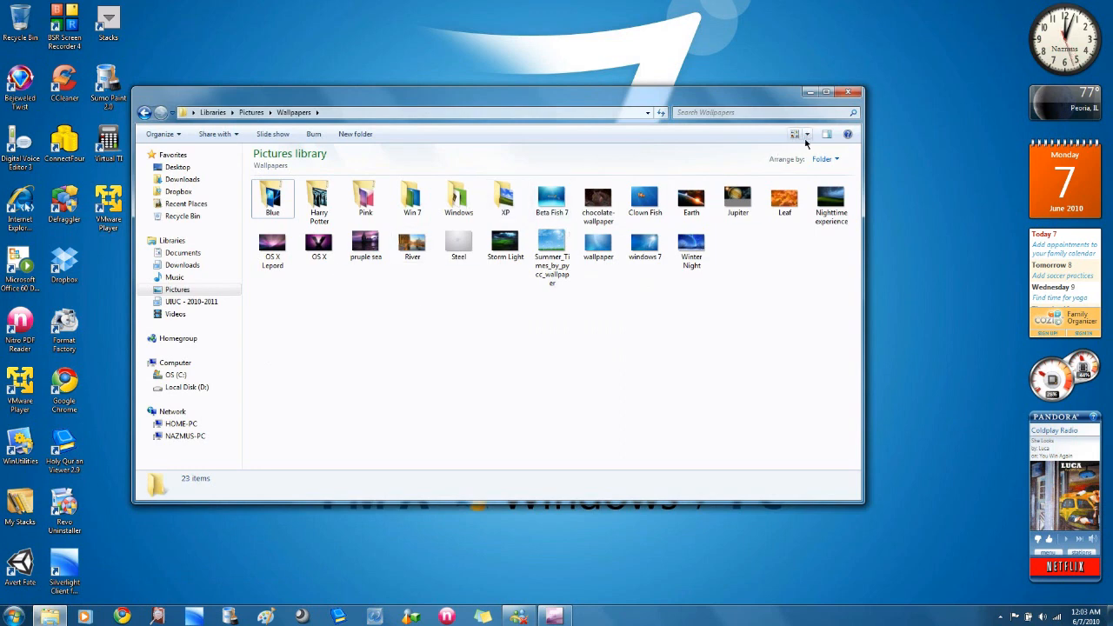
Step: Cycle the Wallpapers thumbnails through Small, Medium and Large icons using the Views slider
click(807, 134)
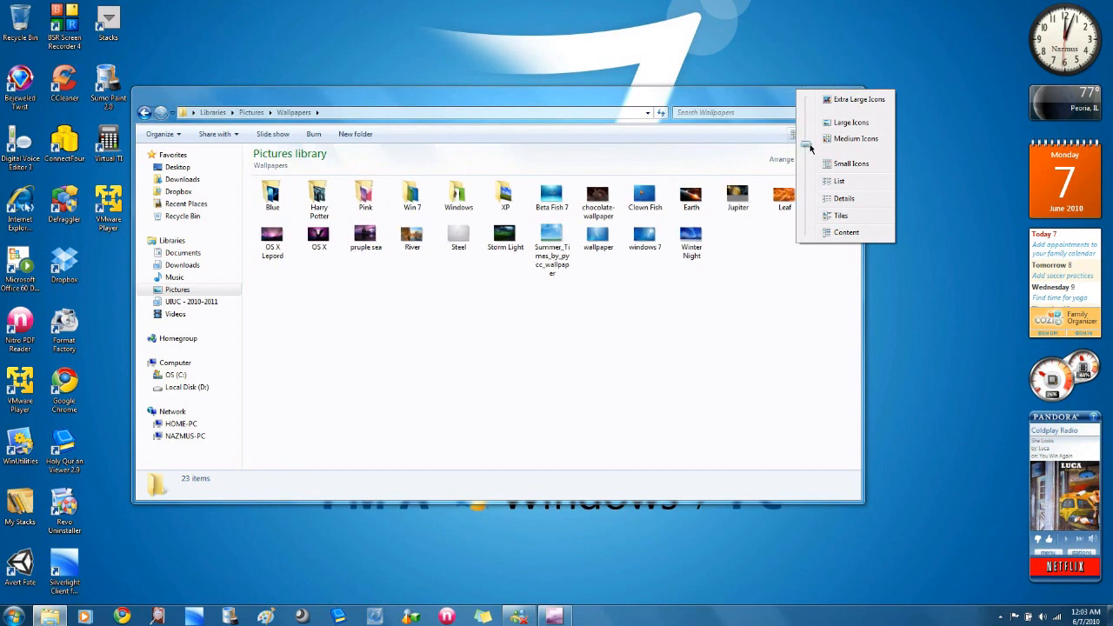
click(839, 180)
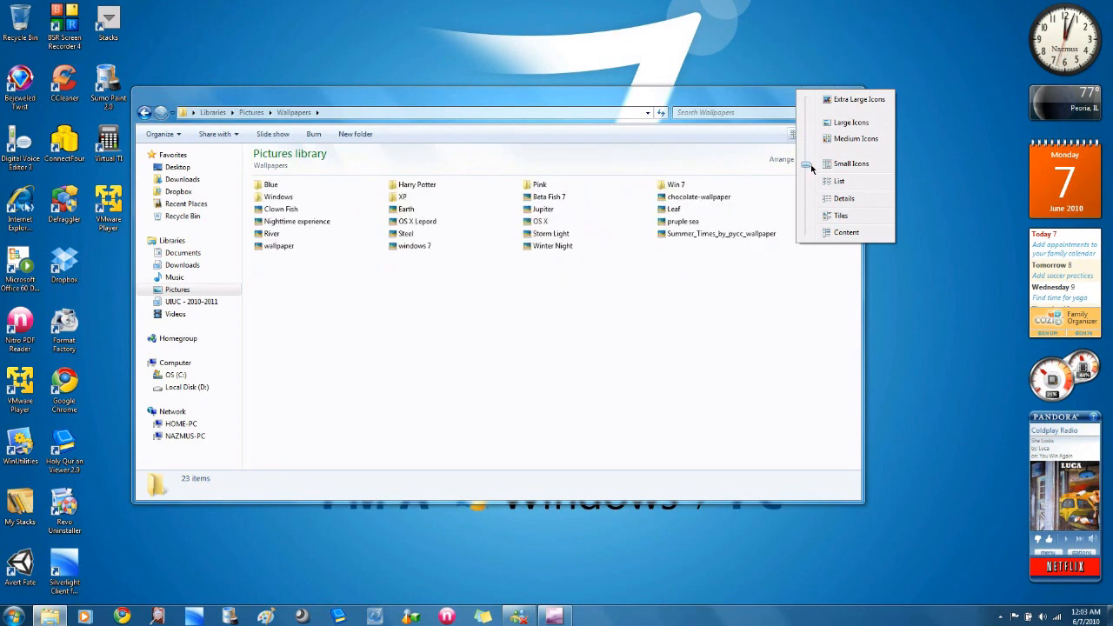
click(855, 139)
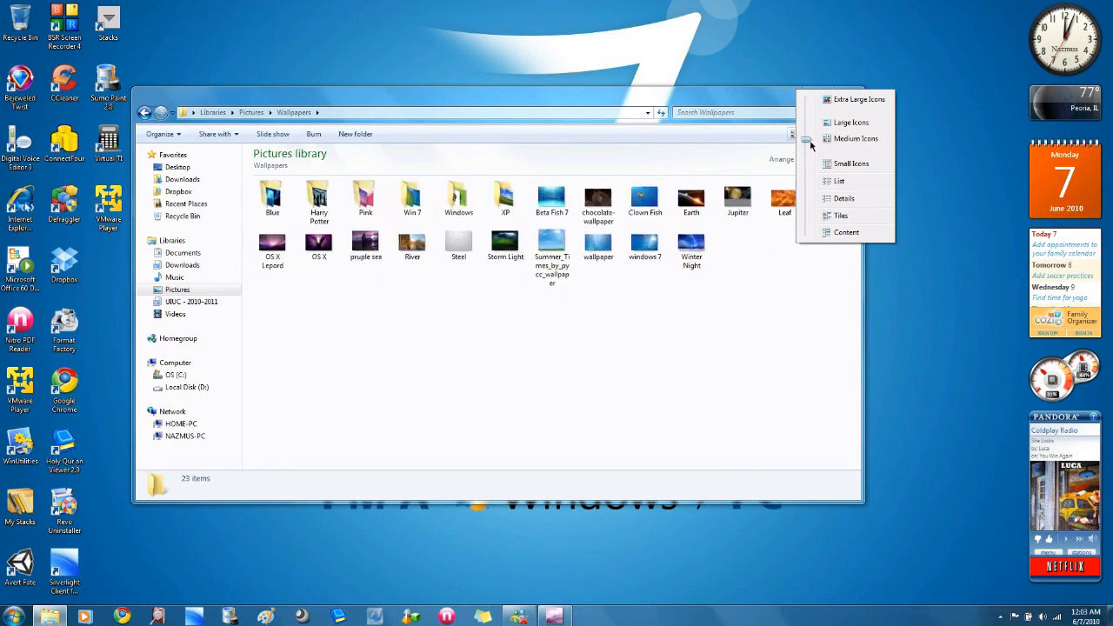
click(849, 122)
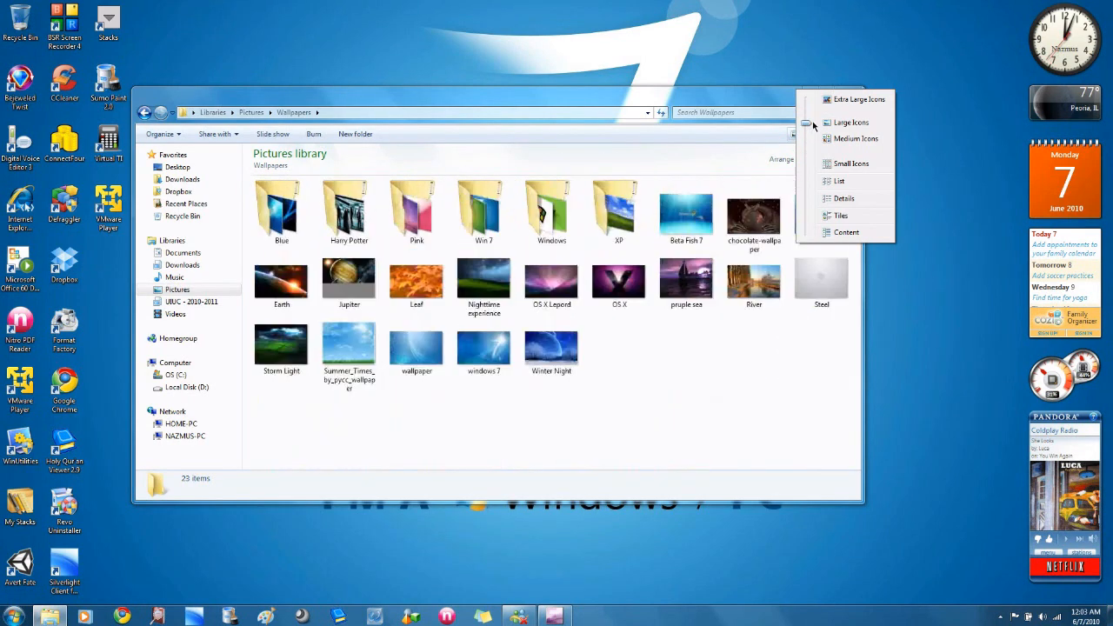
click(857, 99)
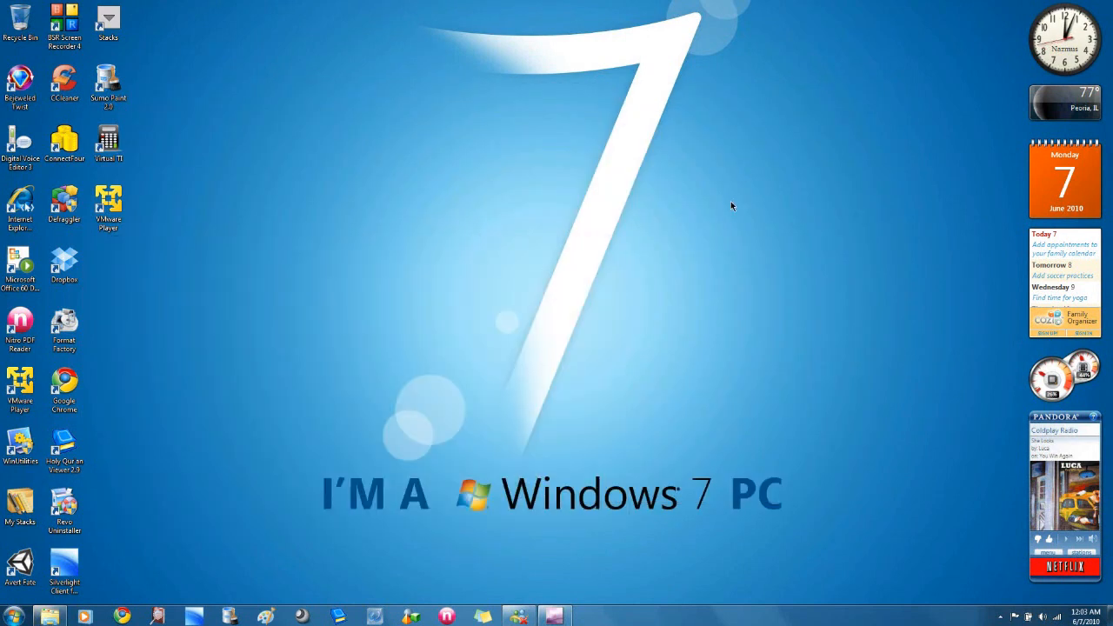
mouse_move(723, 216)
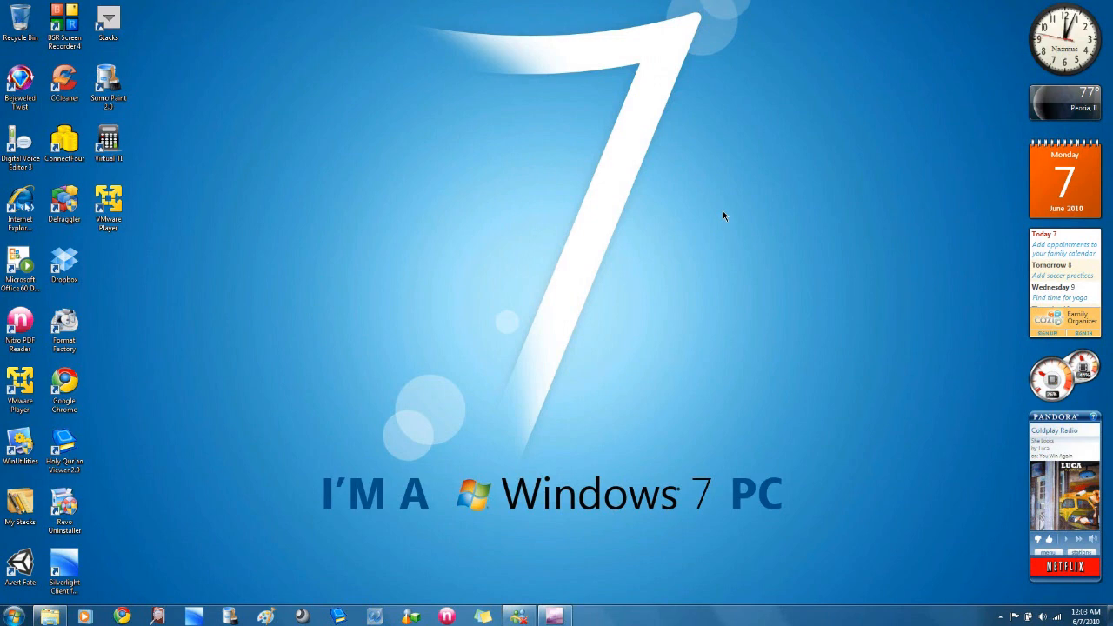
mouse_move(467, 191)
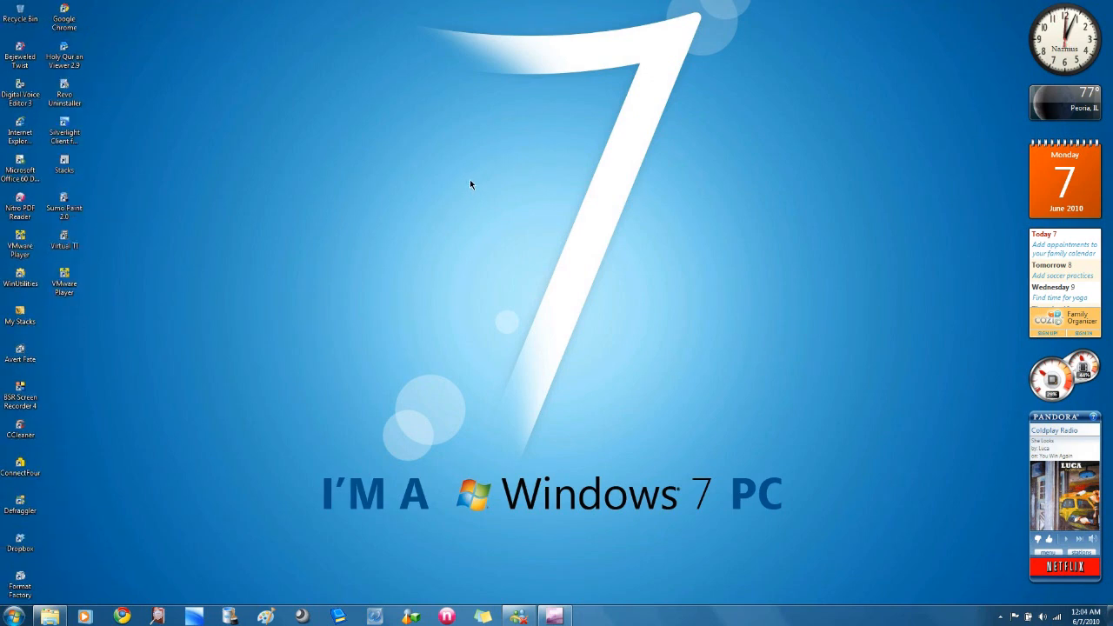
mouse_move(302, 268)
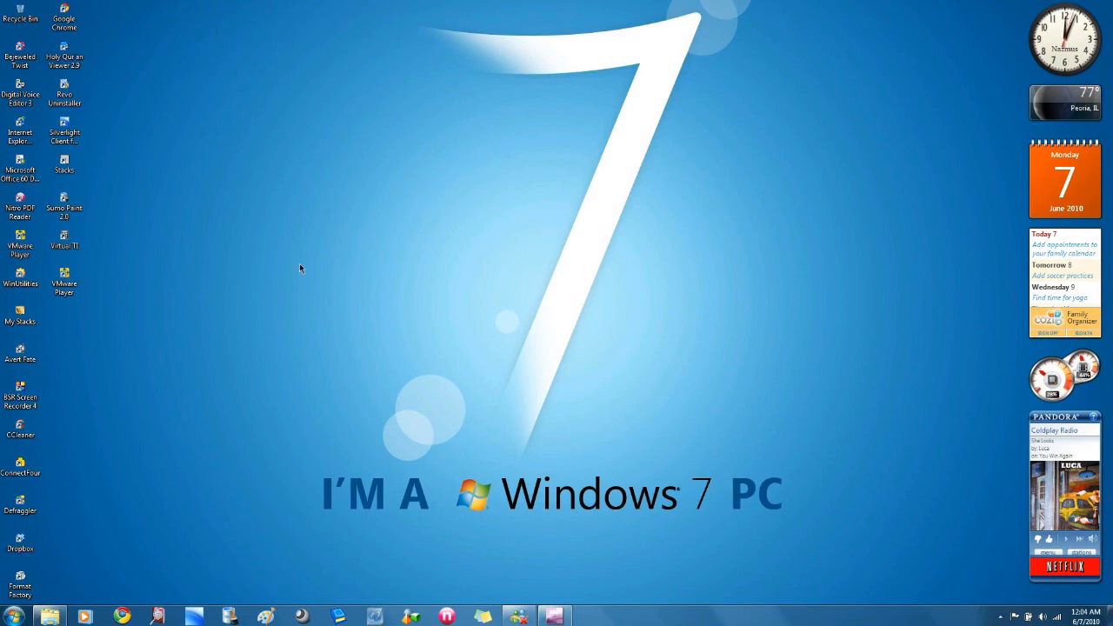
mouse_move(91, 246)
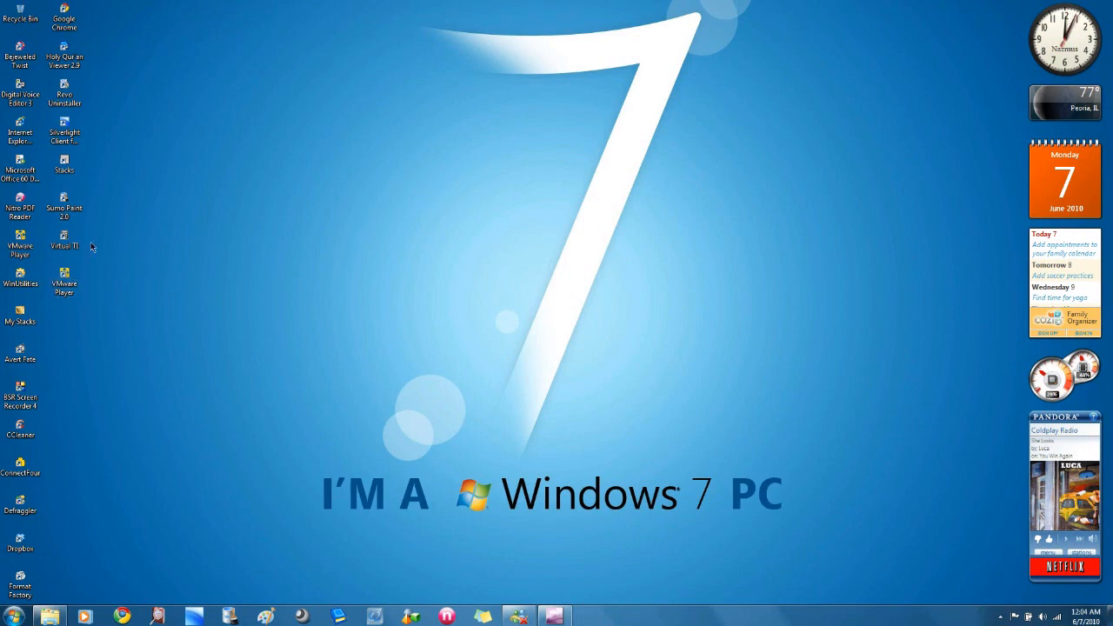
mouse_move(328, 282)
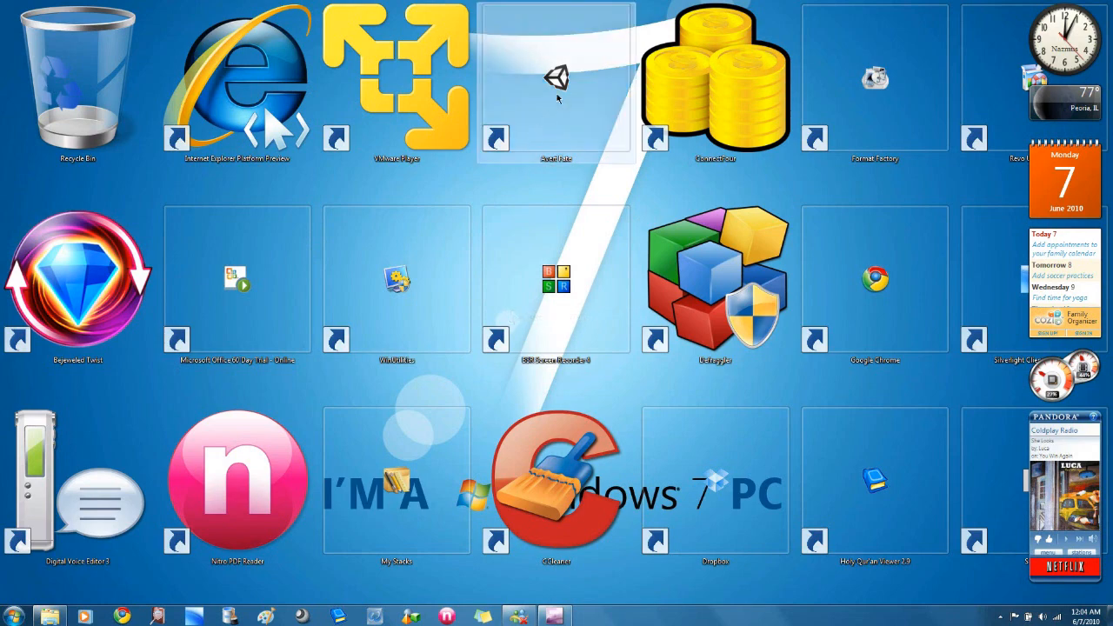
mouse_move(507, 185)
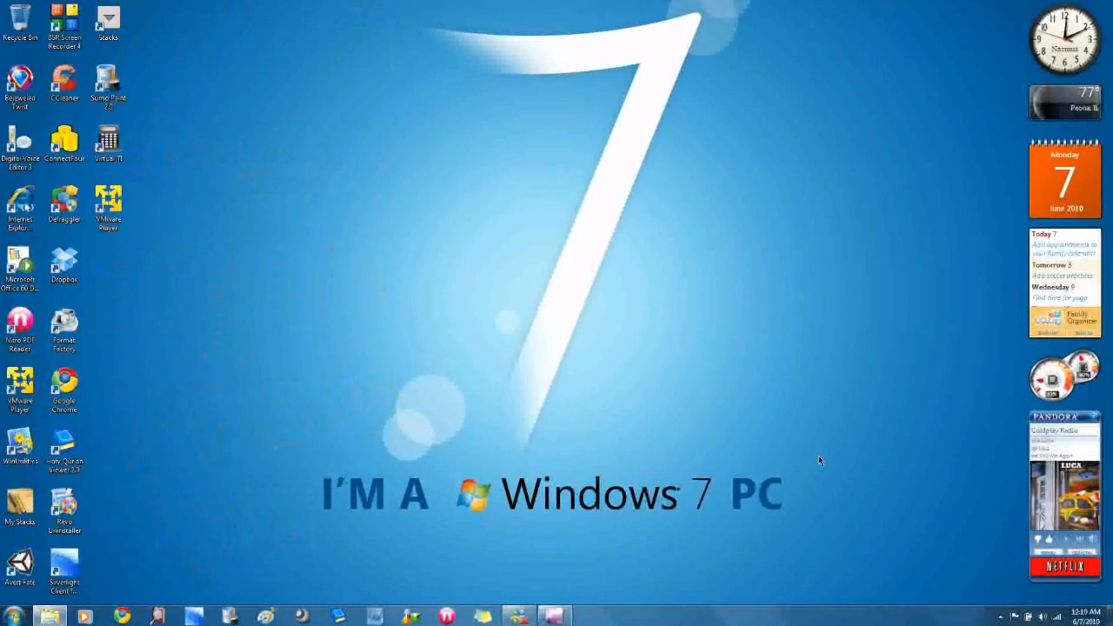
mouse_move(151, 578)
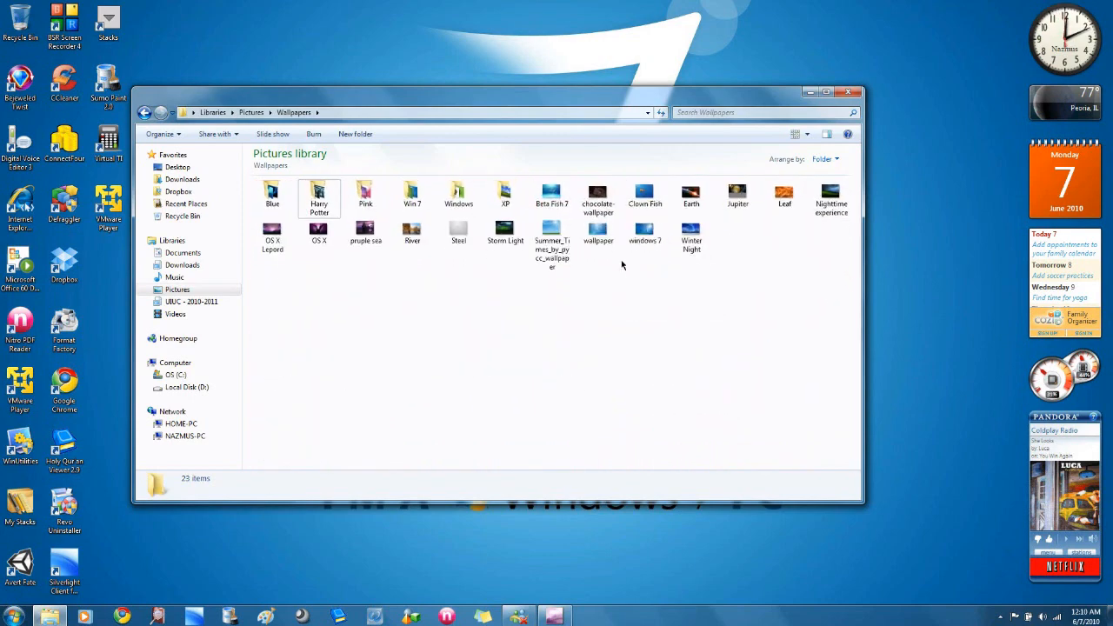
Step: Focus the Wallpapers file area before resizing thumbnails with Ctrl and the mouse wheel
click(794, 134)
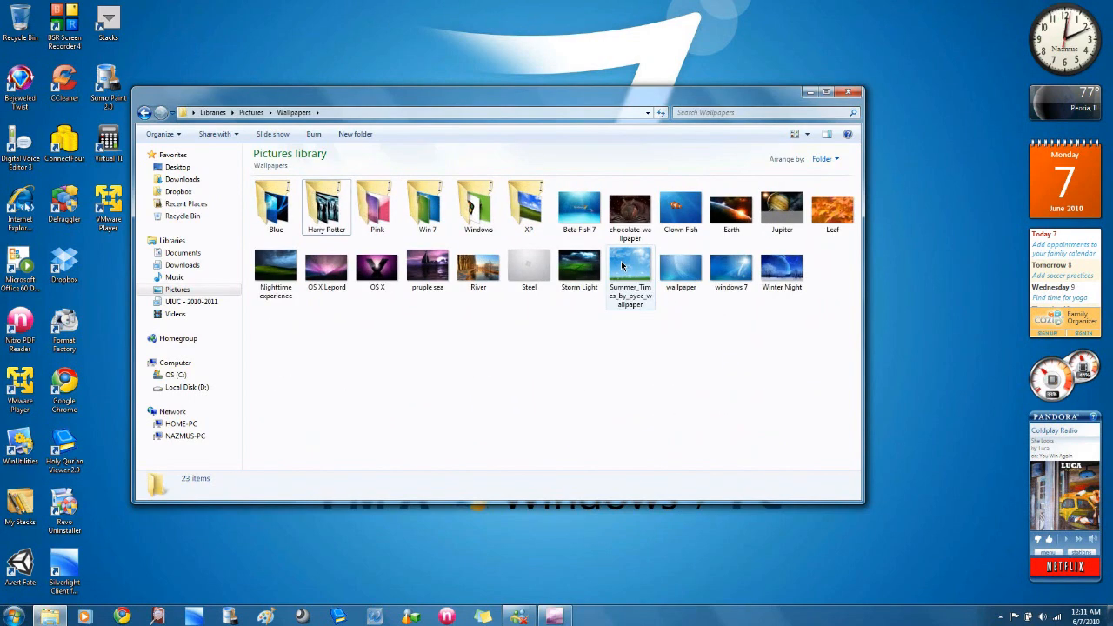